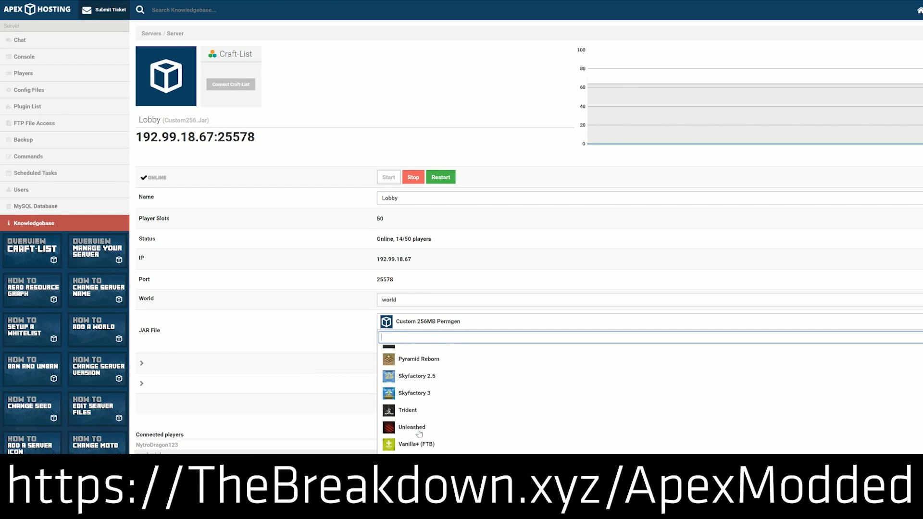
Download VoxelMap for 1.13.0 from its Files list and keep the jar despite the browser warning.
scroll("down", 3)
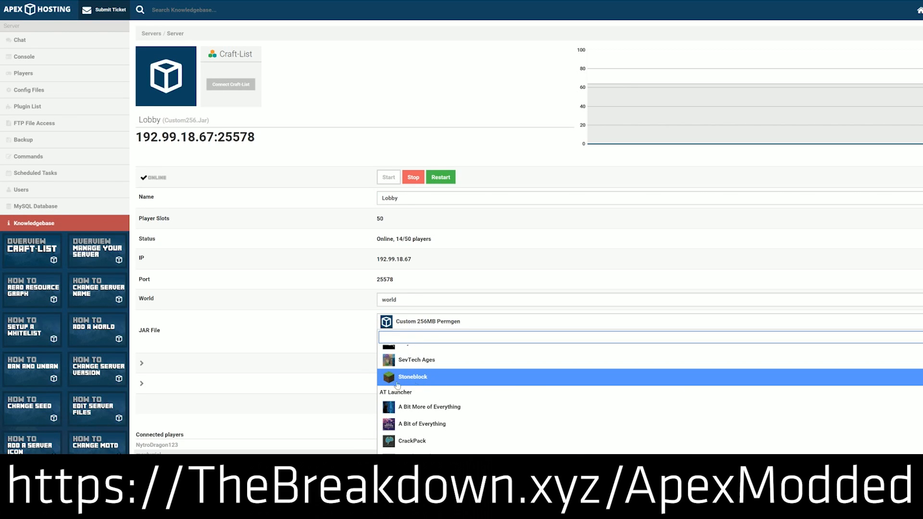
mouse_move(370, 386)
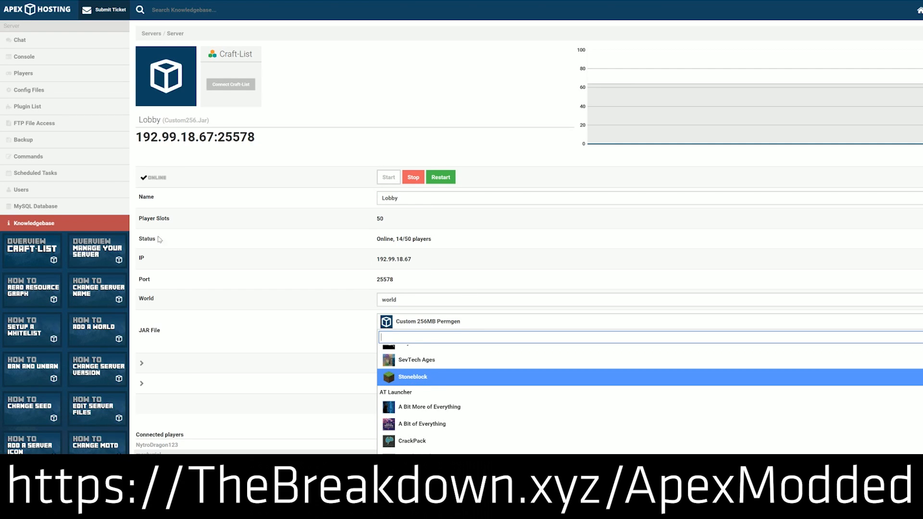
mouse_move(410, 390)
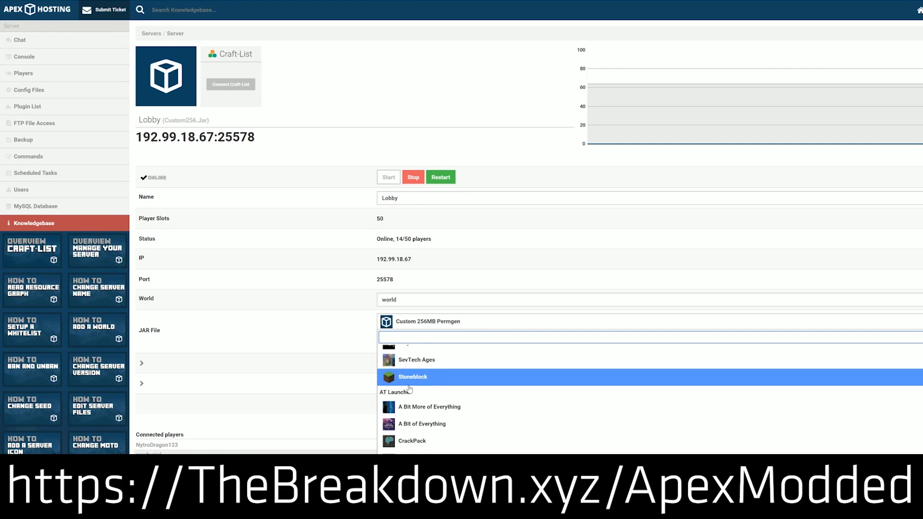
mouse_move(405, 390)
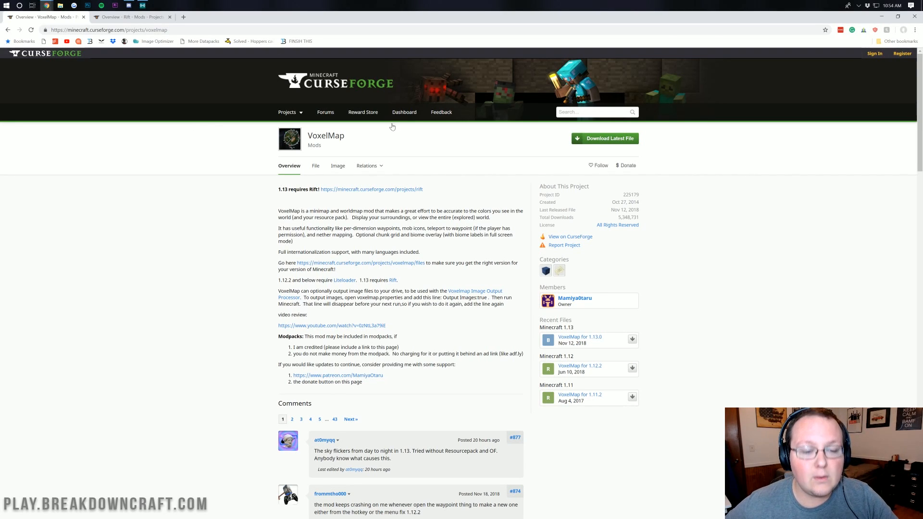
scroll("down", 3)
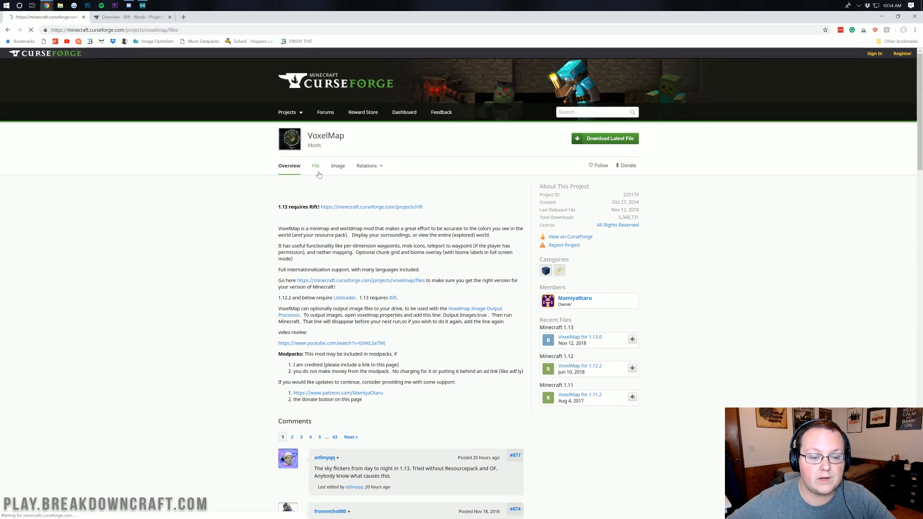
left_click(316, 165)
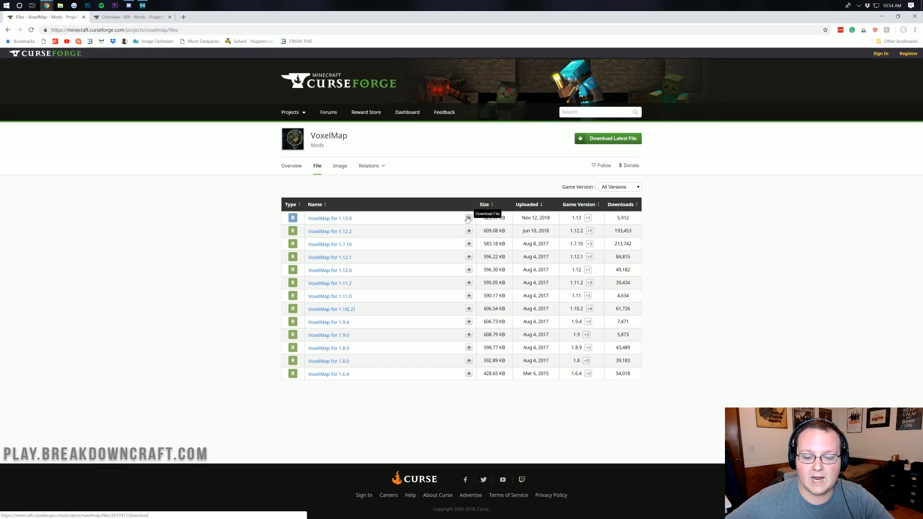
left_click(469, 219)
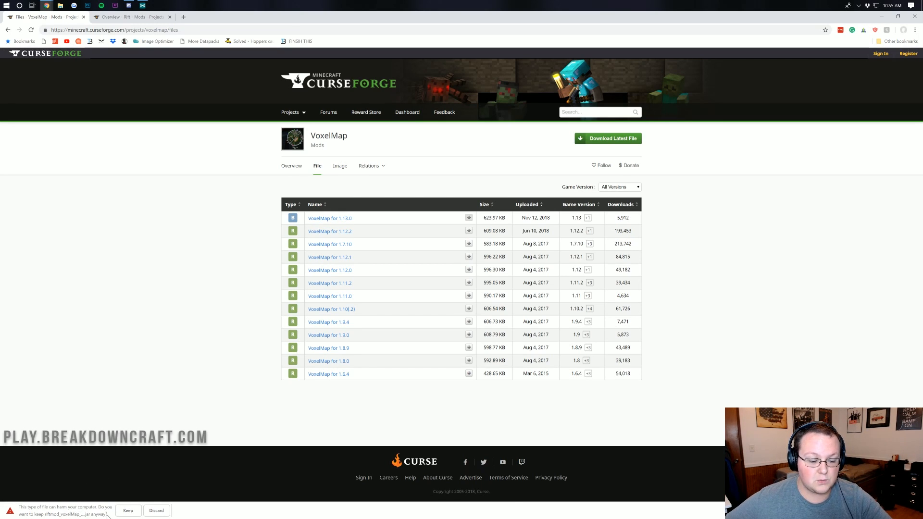
left_click(128, 511)
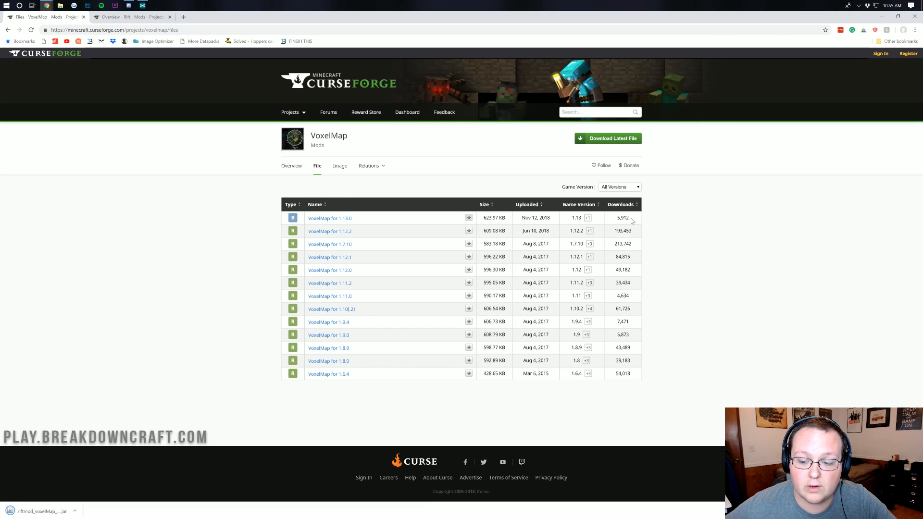
double_click(622, 218)
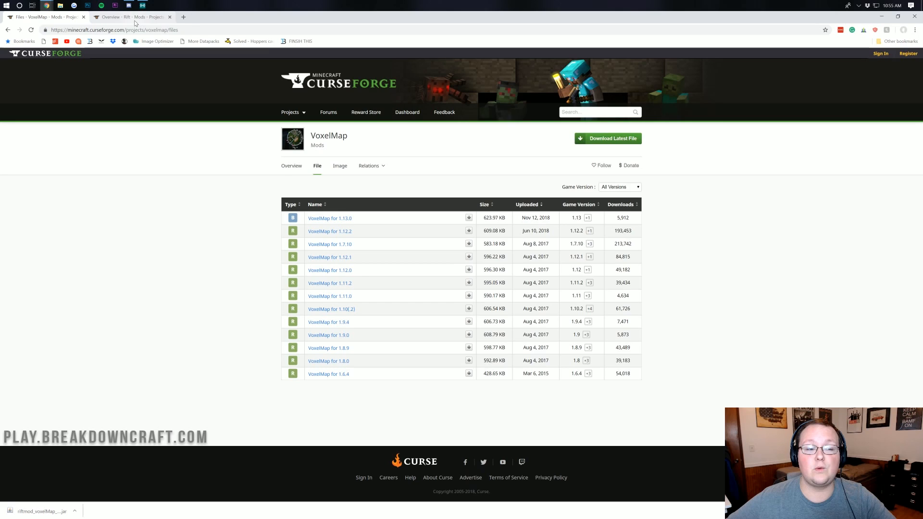
Download Rift-1.0.4-66.jar from the Rift project's Files list and keep it despite the warning.
left_click(130, 17)
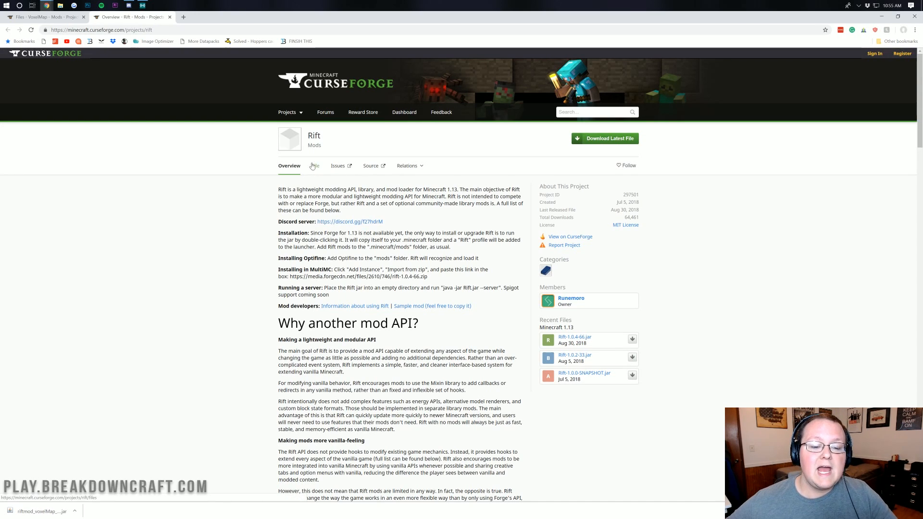
left_click(314, 165)
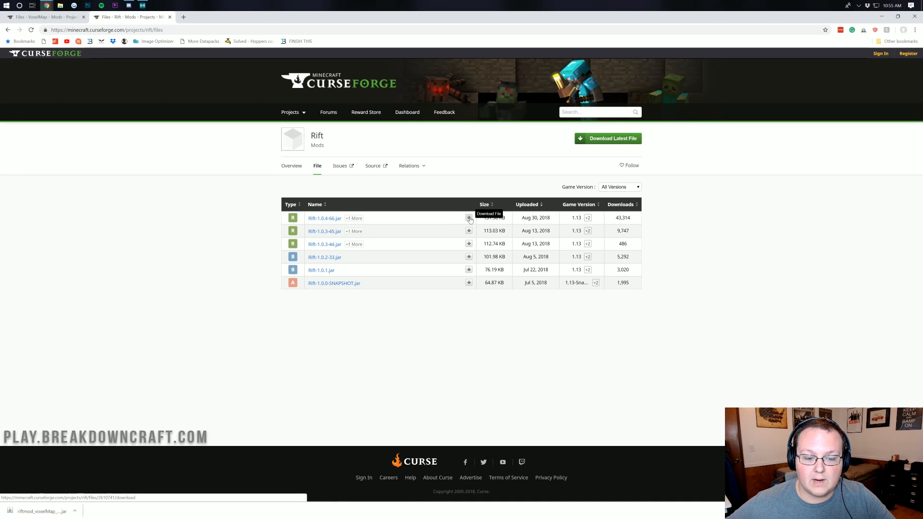
left_click(468, 218)
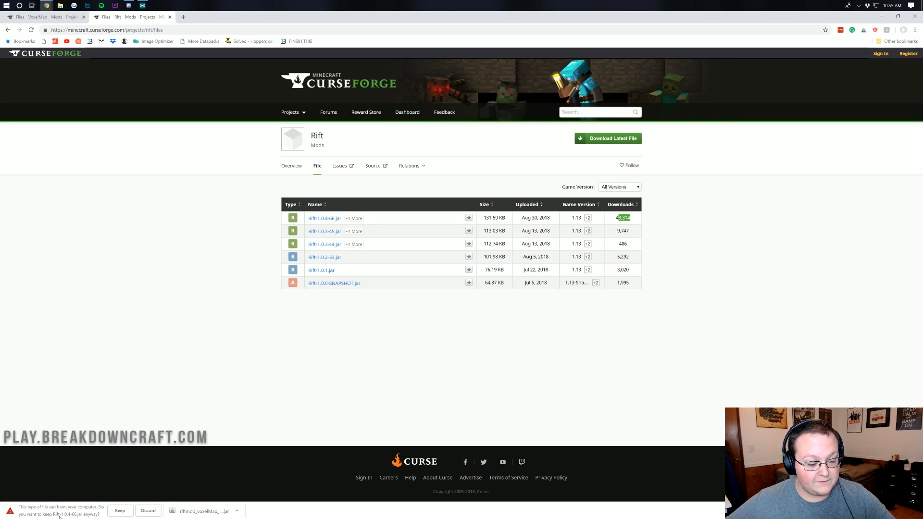
left_click(119, 510)
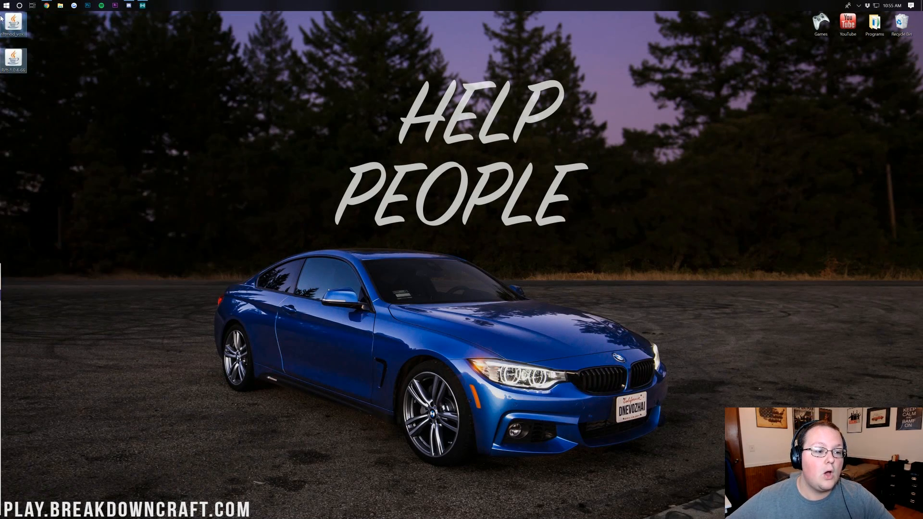
Drag the Rift and VoxelMap jars to the desktop's top and search Start for 'downloads'.
left_click_drag(13, 23, 418, 94)
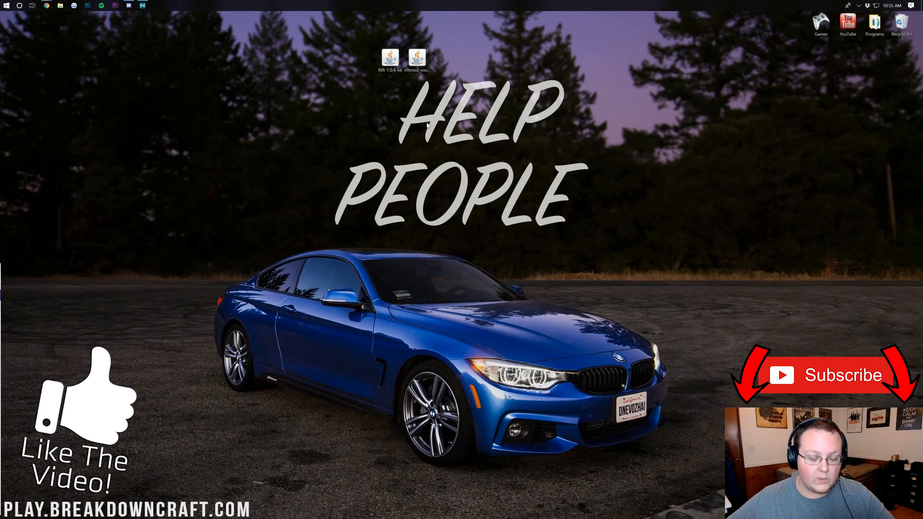
key("win+r")
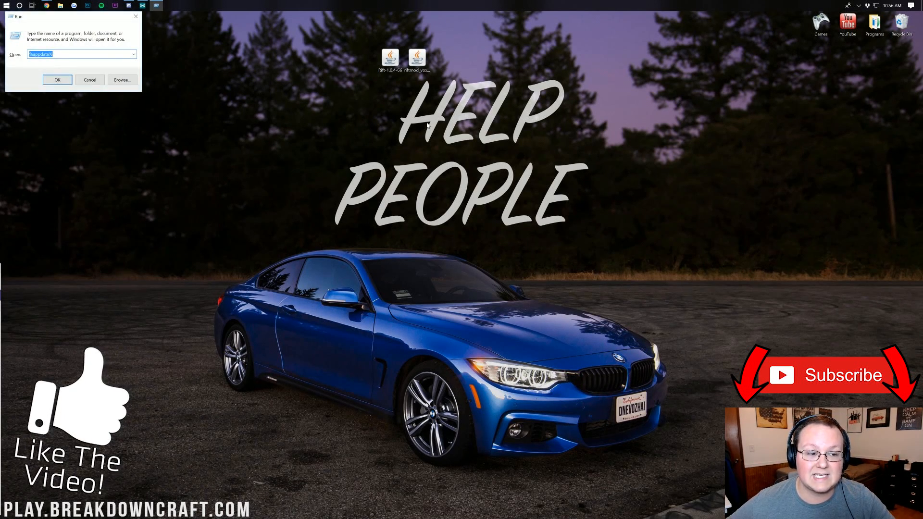
type("downl")
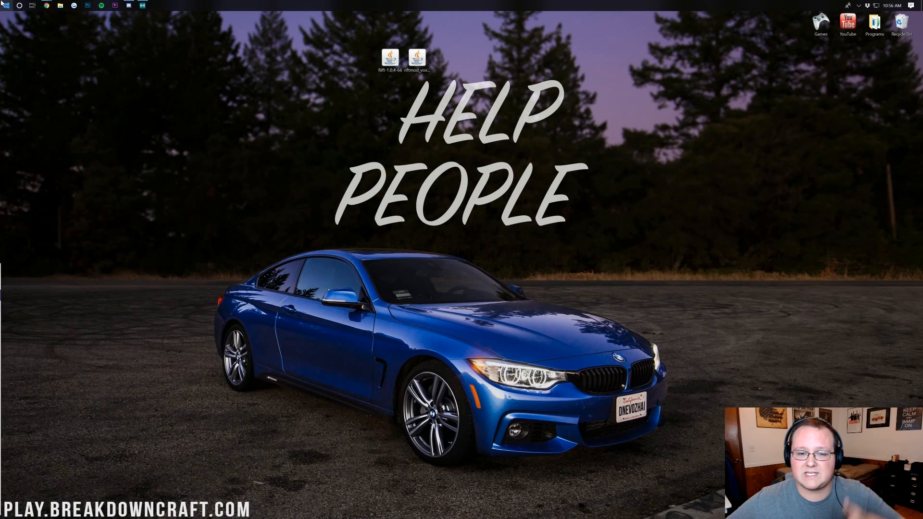
left_click(6, 5)
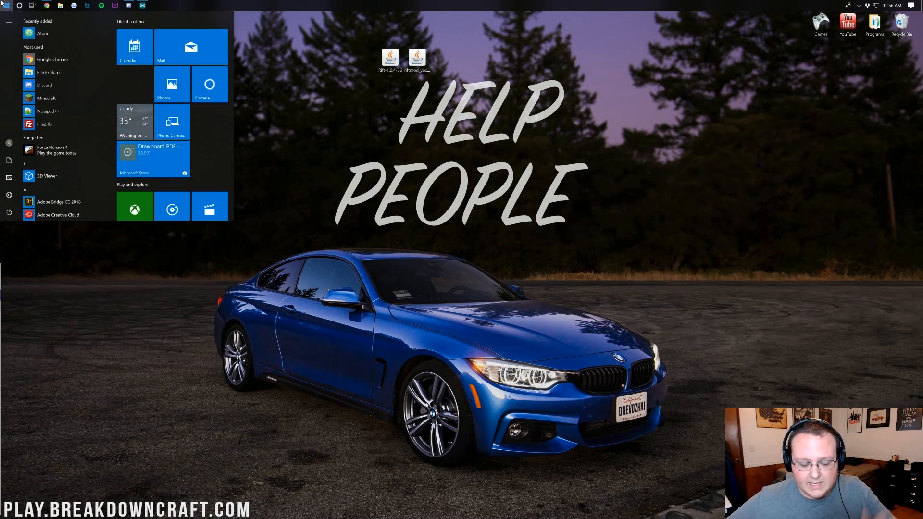
type("downloads")
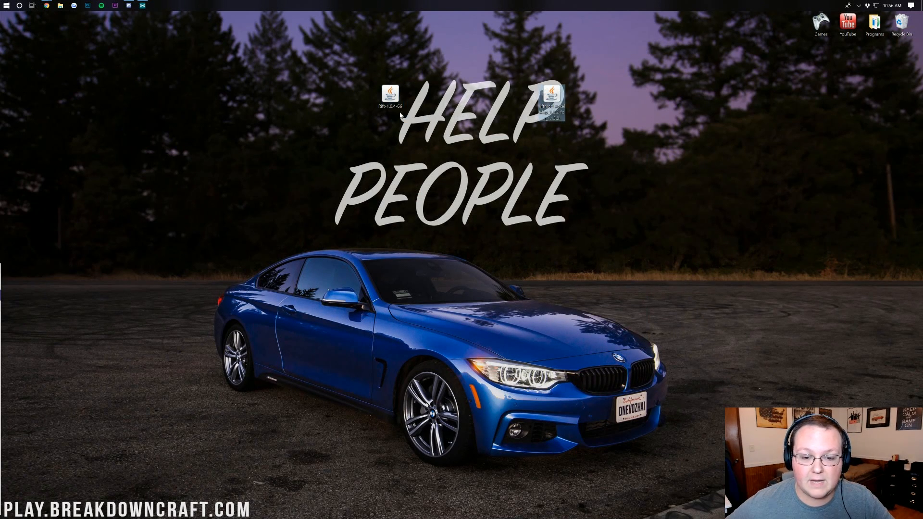
Open Rift-1.0.4-66.jar with the Java(TM) Platform SE binary from its context menu.
right_click(389, 94)
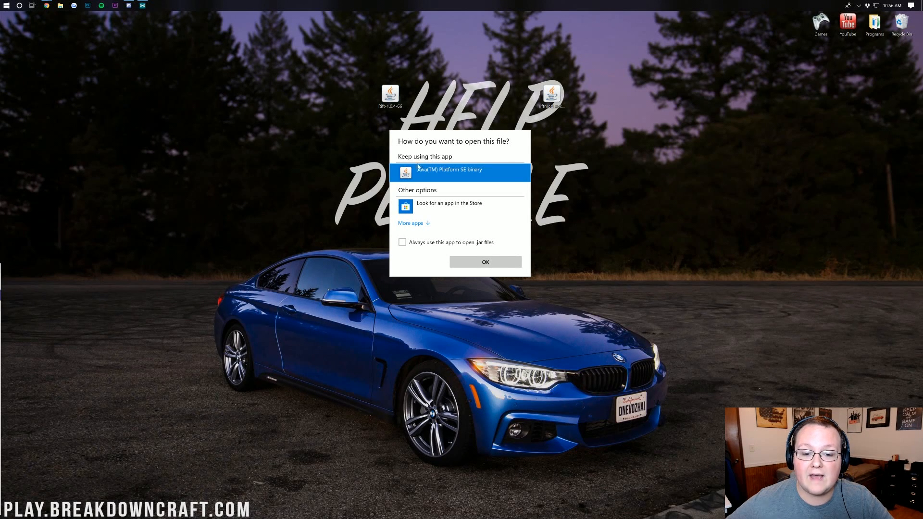
mouse_move(462, 183)
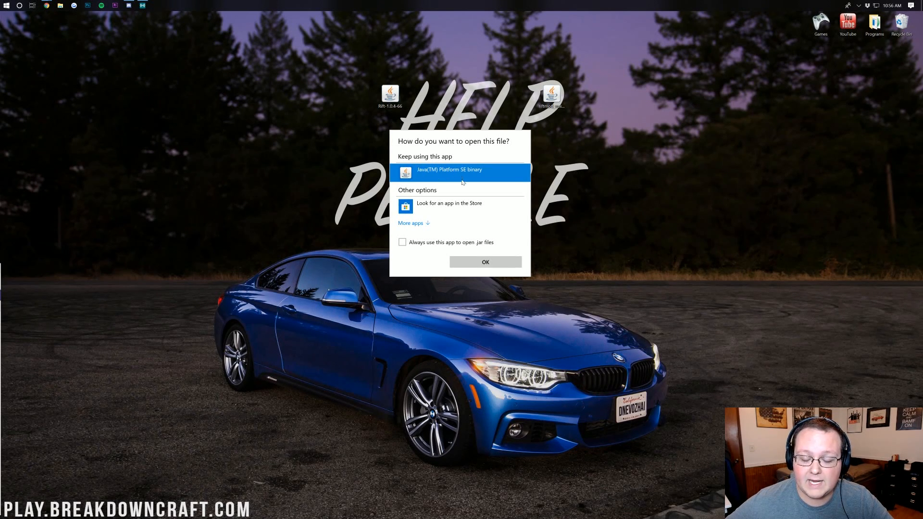
left_click(485, 262)
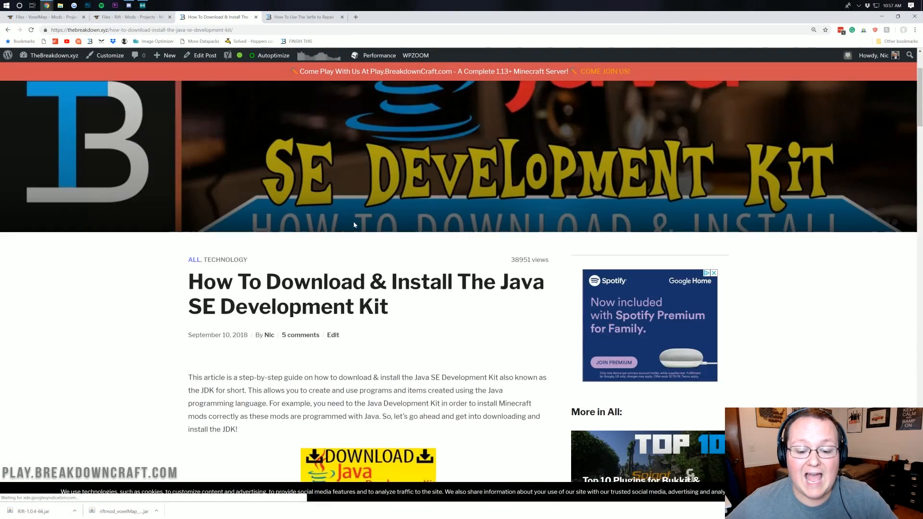
Skim the JDK install guide, then switch to the Jarfix .jar repair guide.
scroll("down", 3)
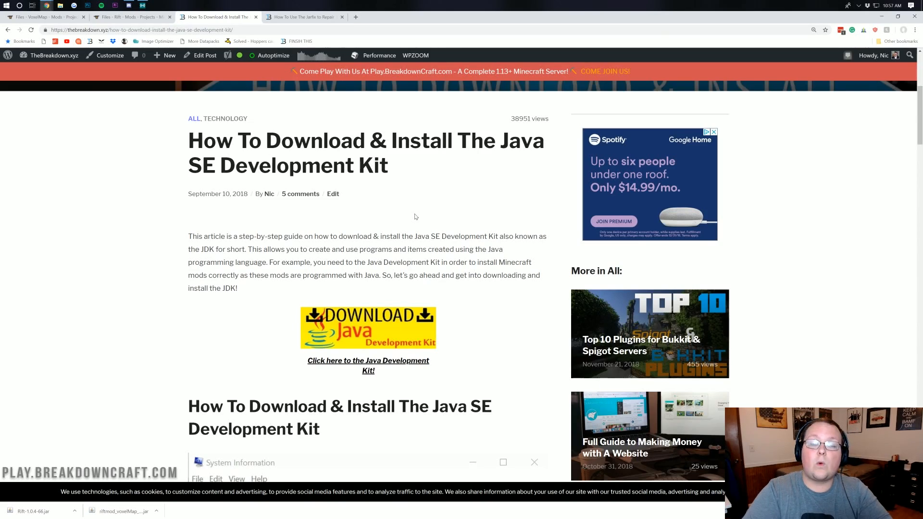
scroll("down", 3)
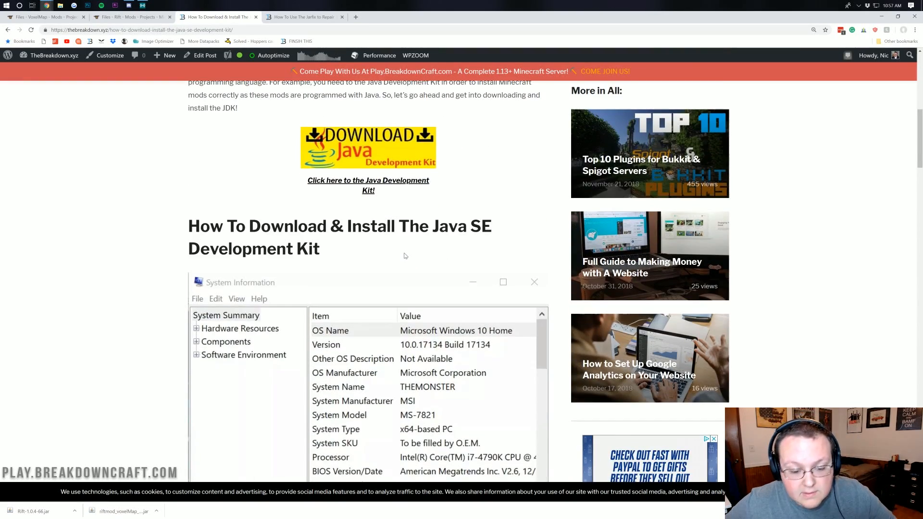
scroll("down", 3)
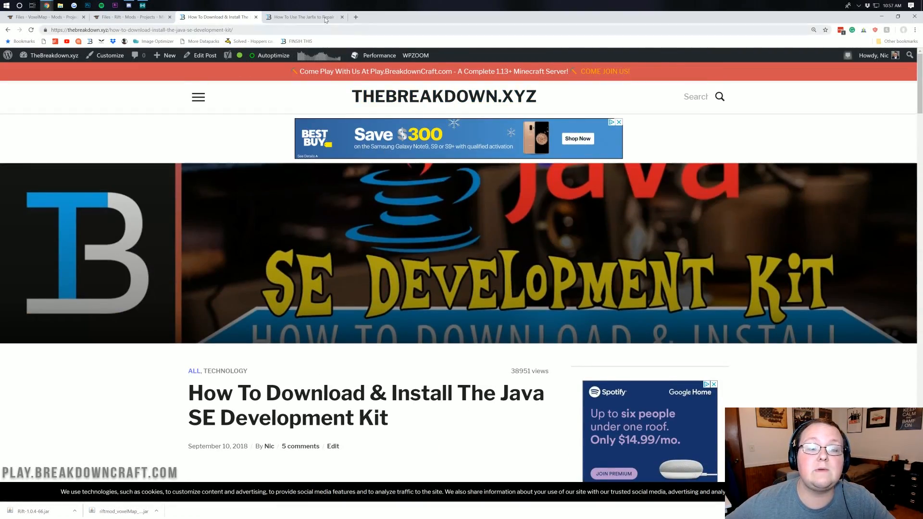
left_click(303, 17)
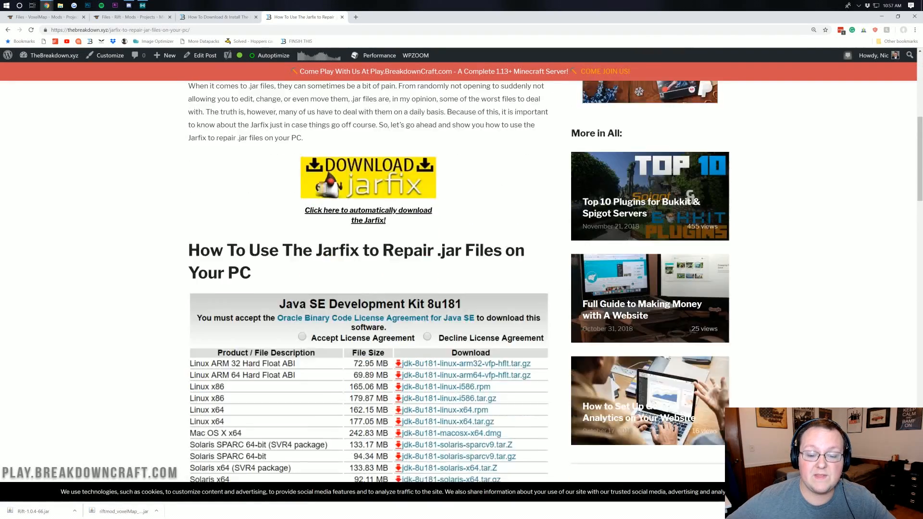
scroll("down", 3)
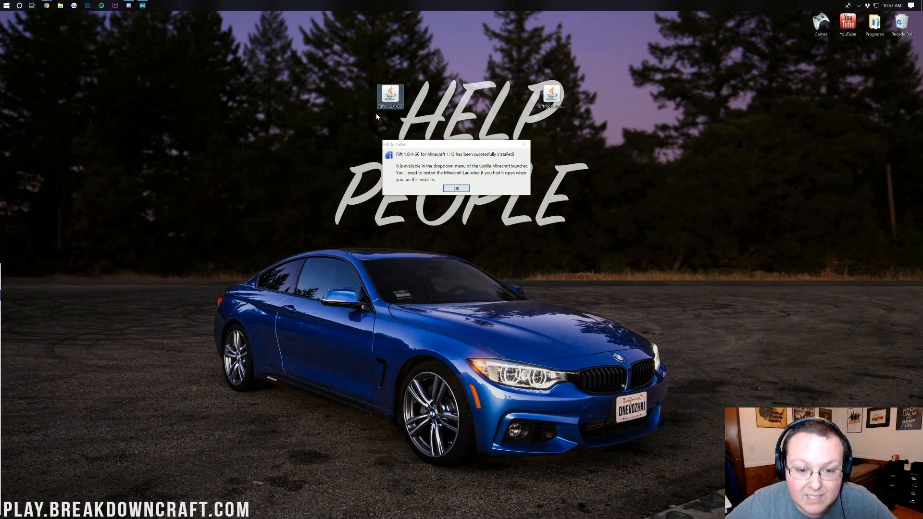
mouse_move(390, 96)
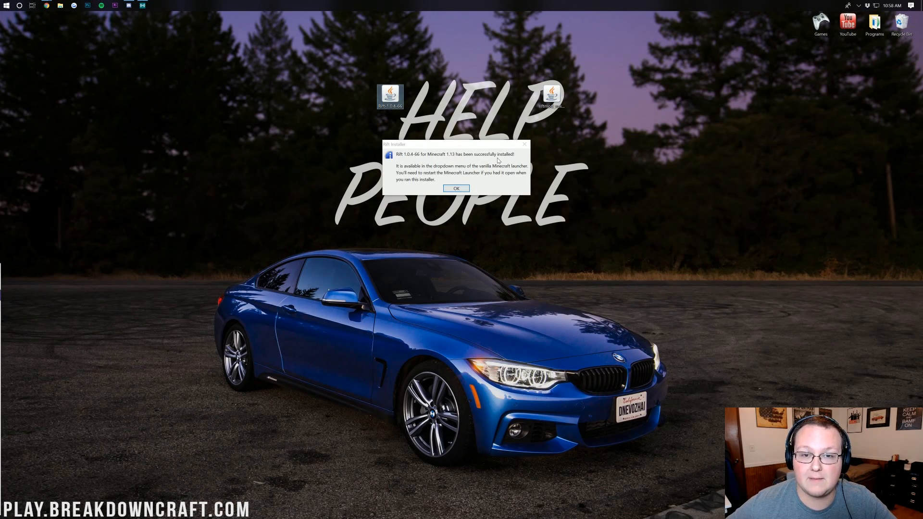
Acknowledge the Rift 1.0.4-66 installation success with OK.
left_click(456, 188)
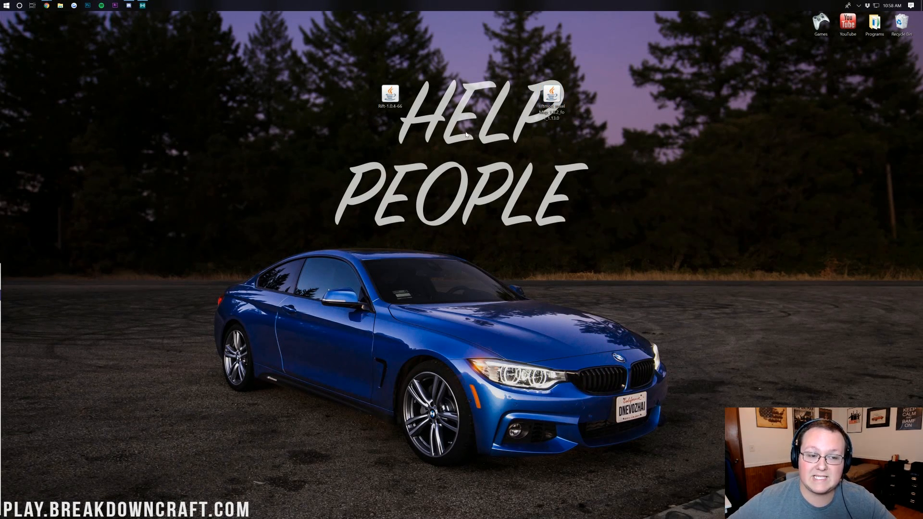
mouse_move(386, 131)
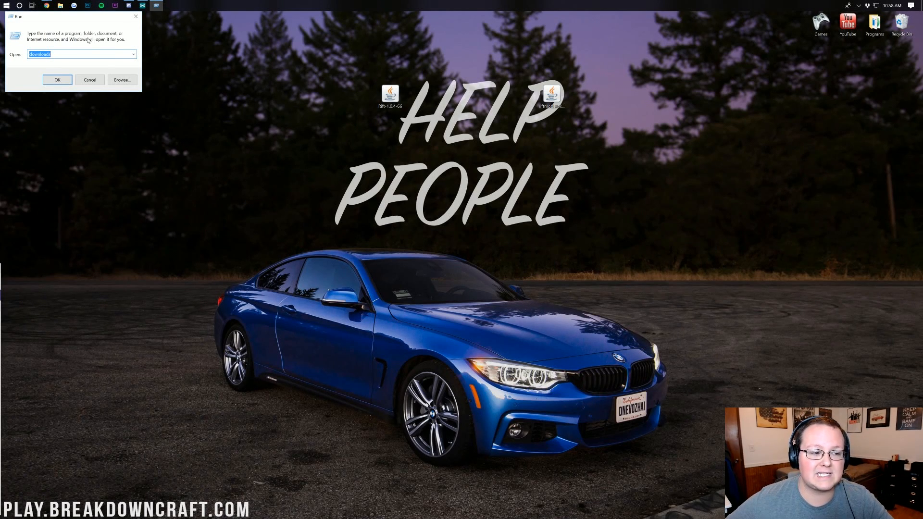
mouse_move(55, 26)
type("%appdata%")
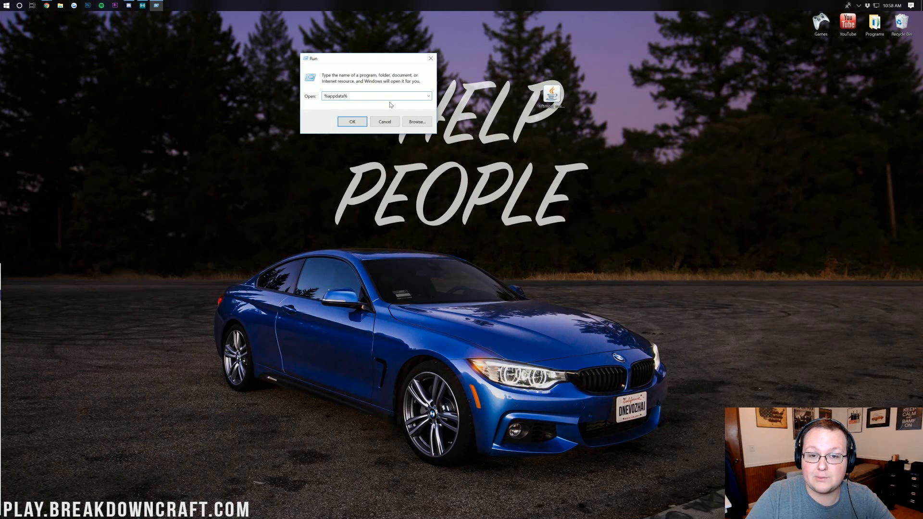
Enter AppData\Roaming\.minecraft and select the old mods folder.
left_click(352, 121)
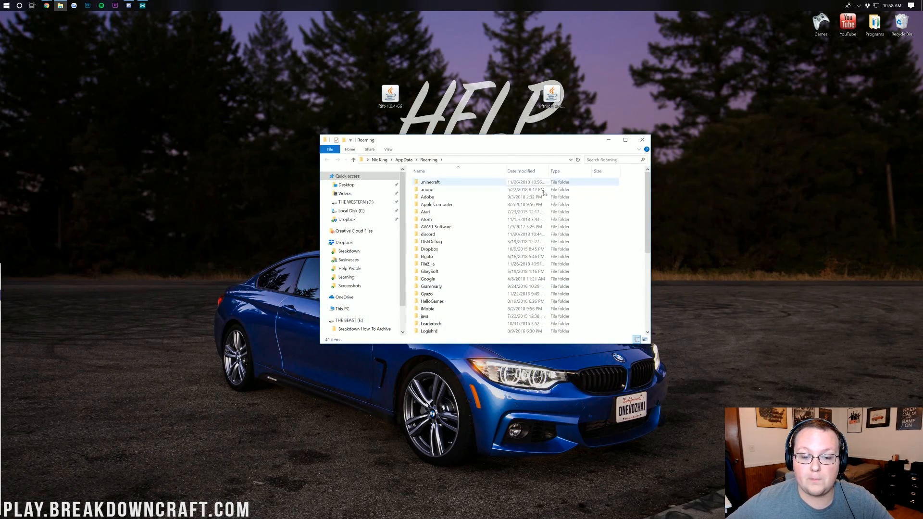
left_click(427, 189)
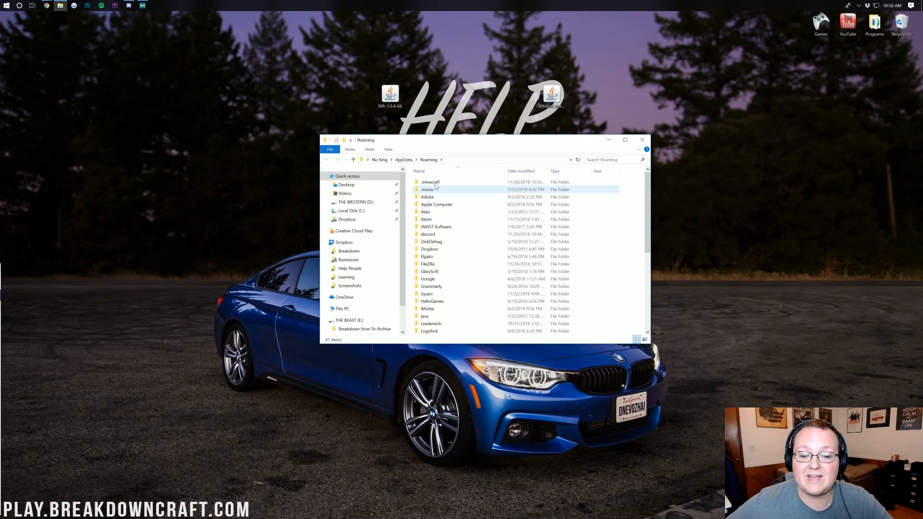
double_click(429, 182)
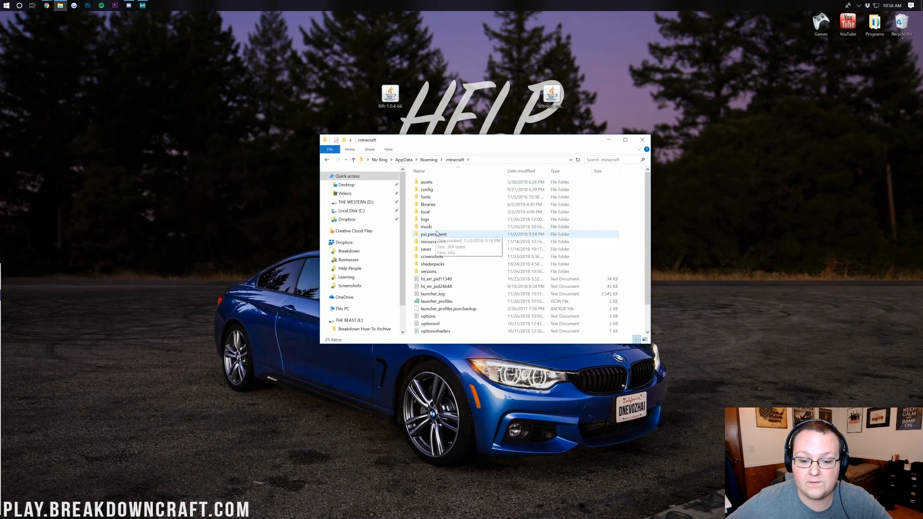
left_click(426, 227)
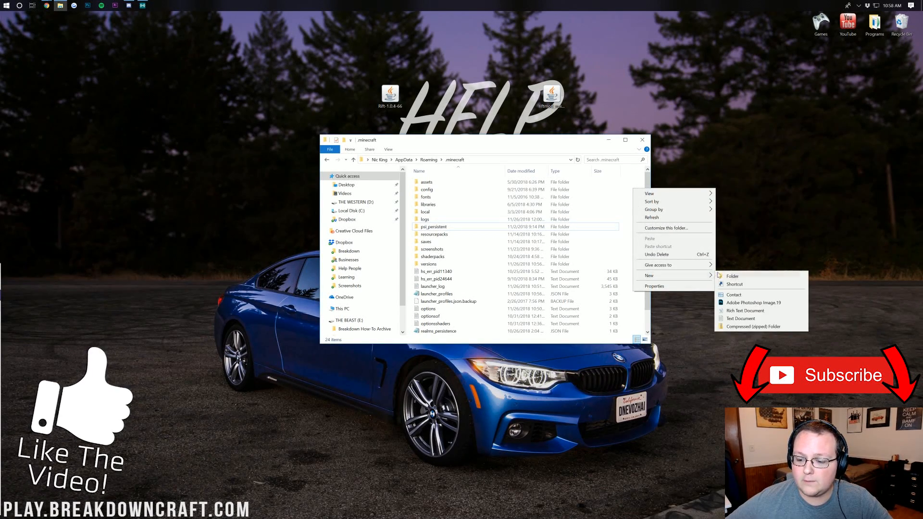
Create an empty mods folder in .minecraft and move the VoxelMap jar into it.
left_click(733, 276)
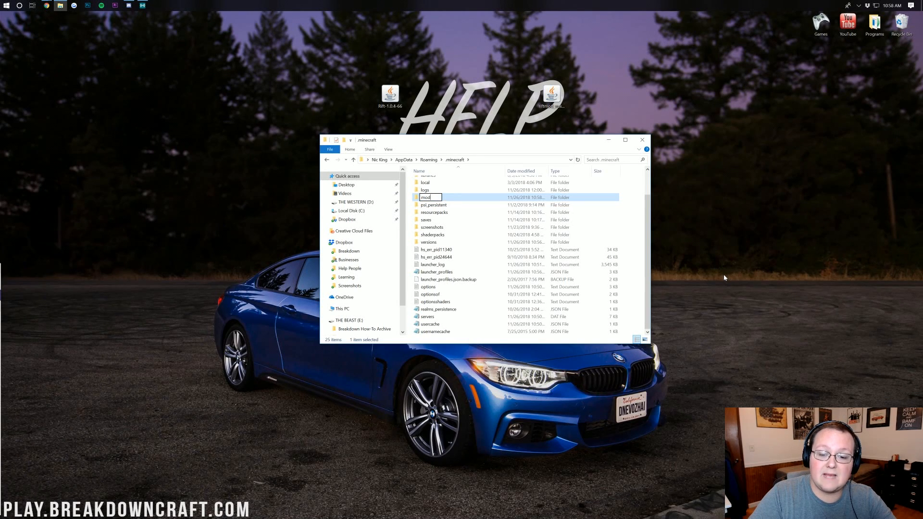
type("s")
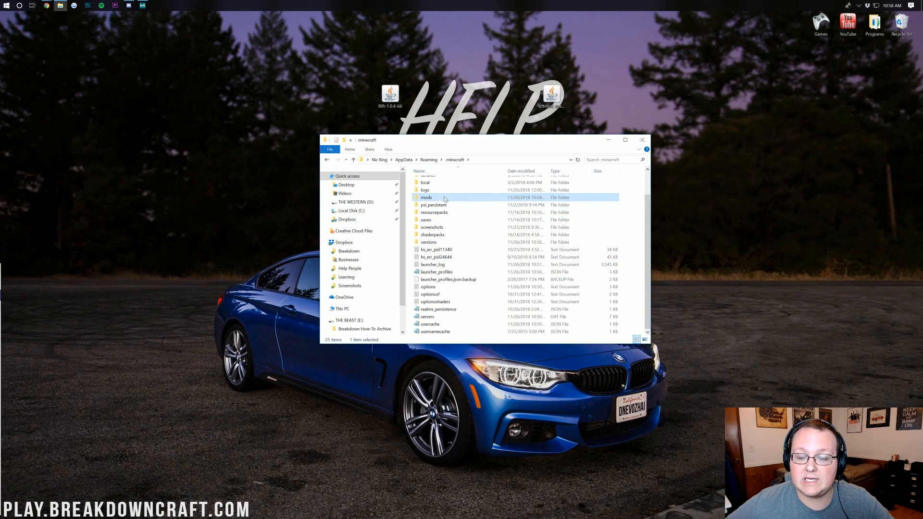
double_click(426, 197)
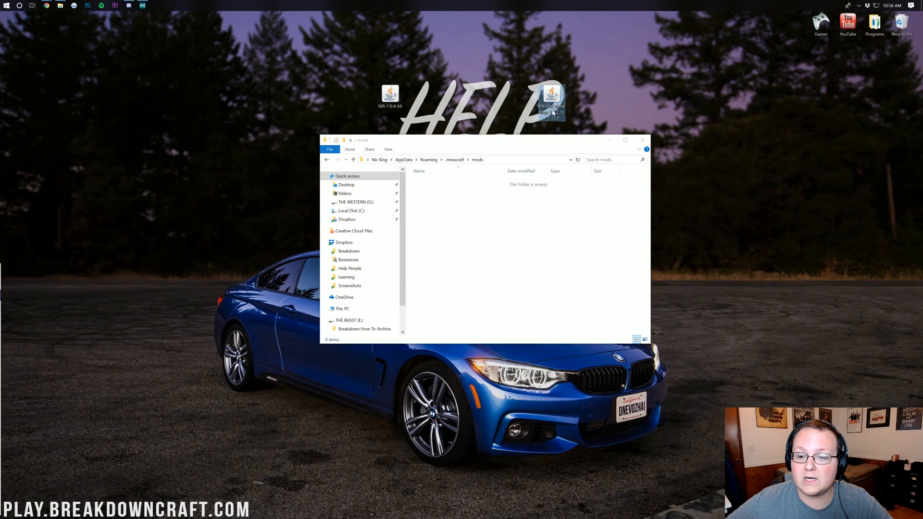
mouse_move(550, 100)
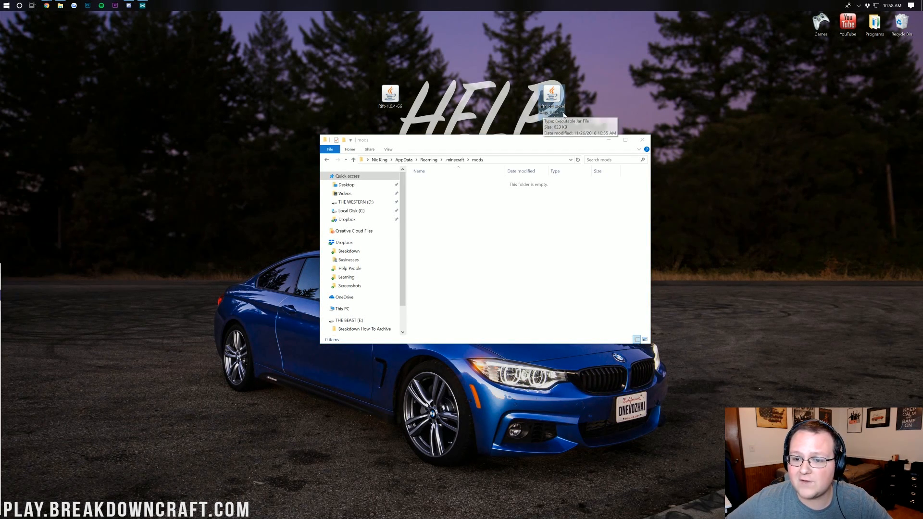
left_click_drag(552, 97, 499, 222)
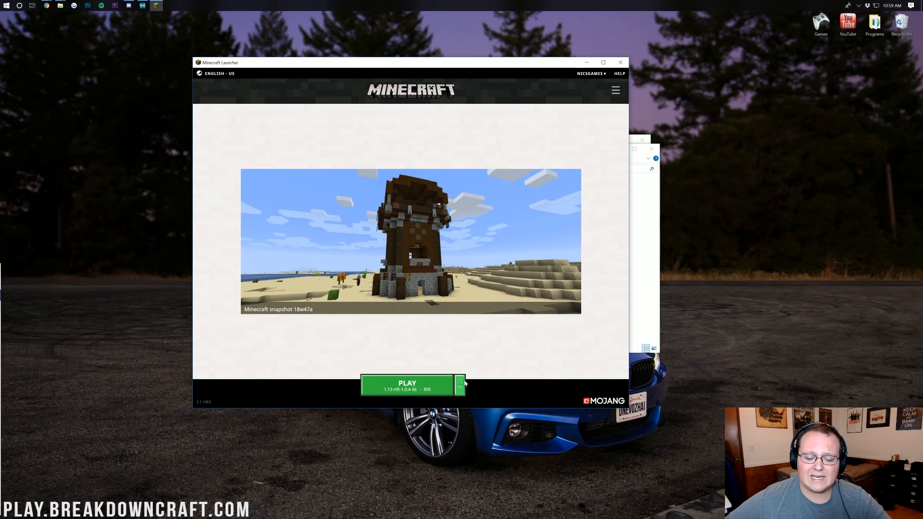
Add a new launch configuration in Launch options named Play.BreakdownCraft.com.
left_click(461, 385)
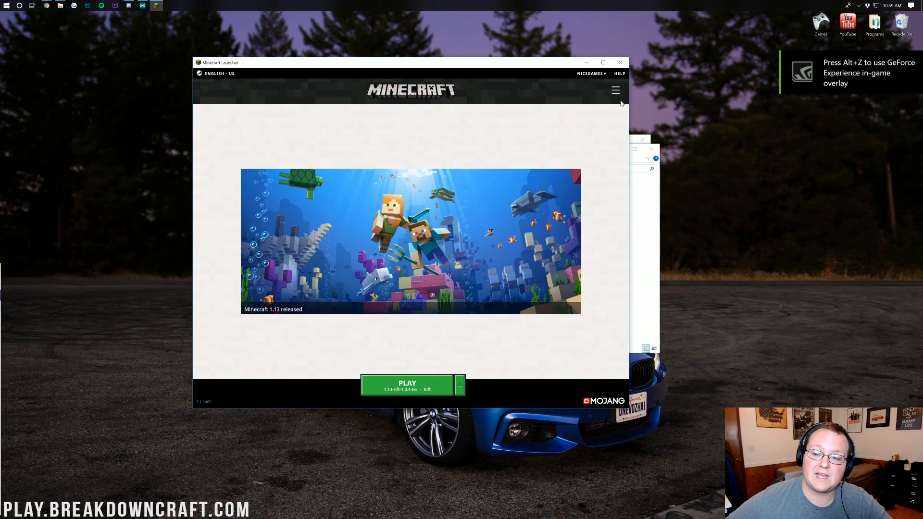
left_click(616, 90)
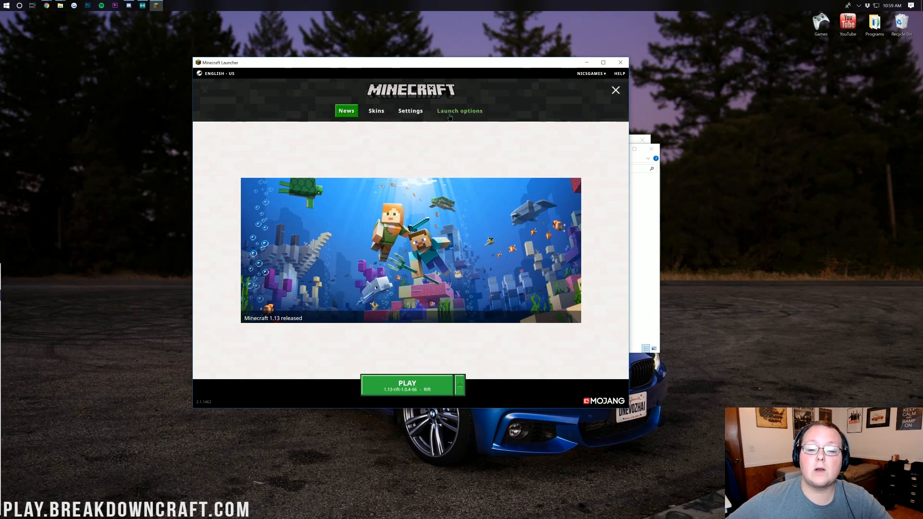
left_click(460, 111)
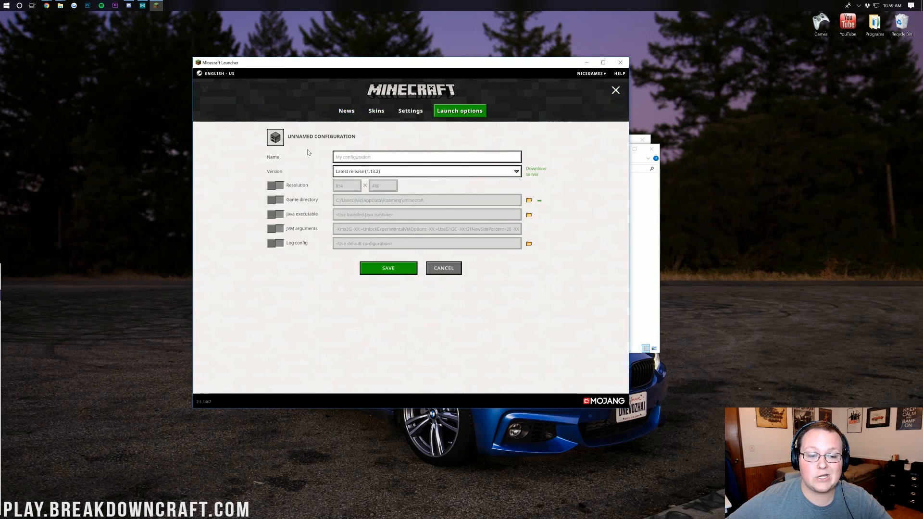
left_click(426, 157)
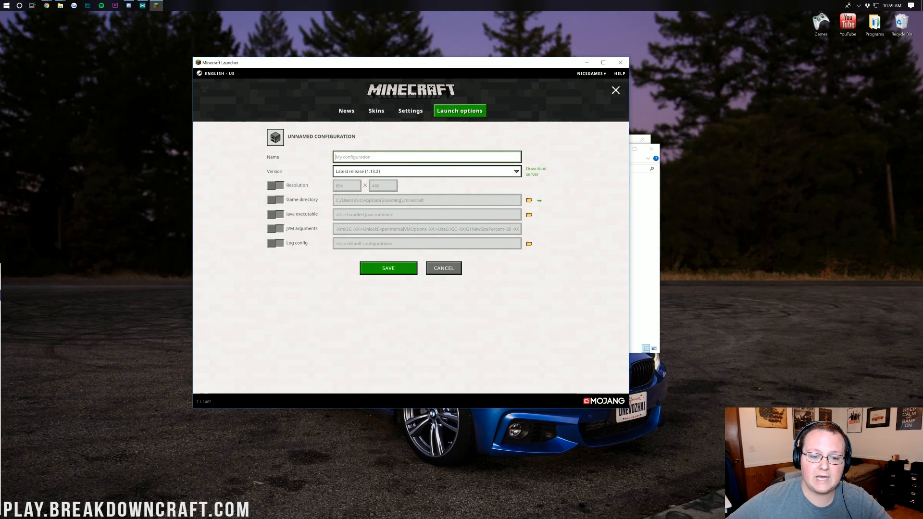
type("Play/B")
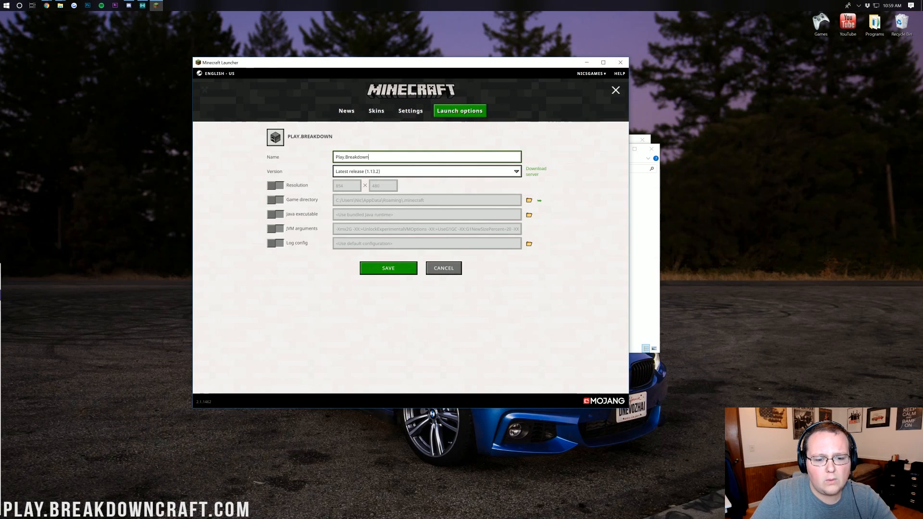
type("Craft.com")
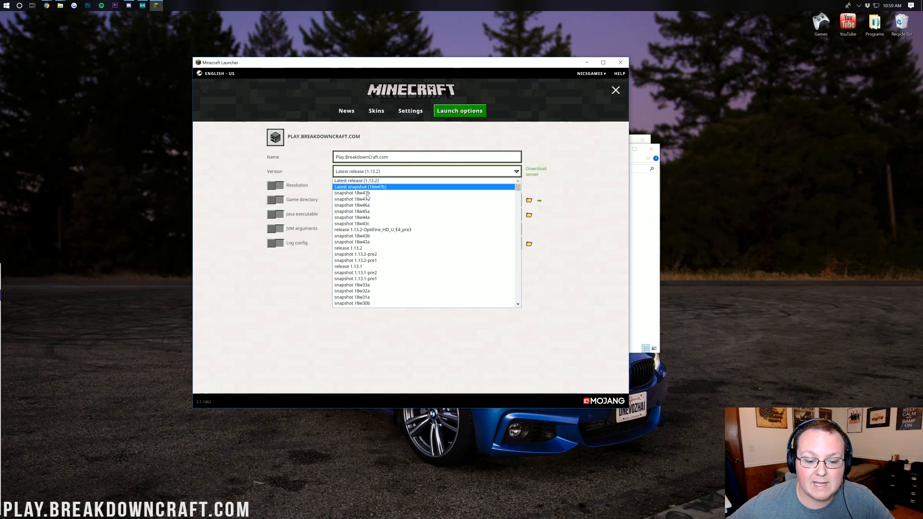
Choose version release 1.13-rift-1.0.4-66 for the profile and save it.
scroll("down", 3)
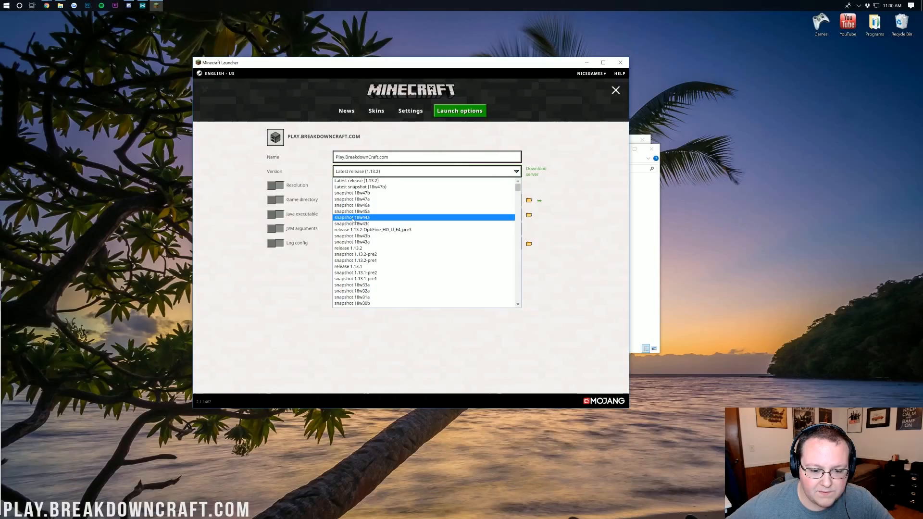
scroll("down", 3)
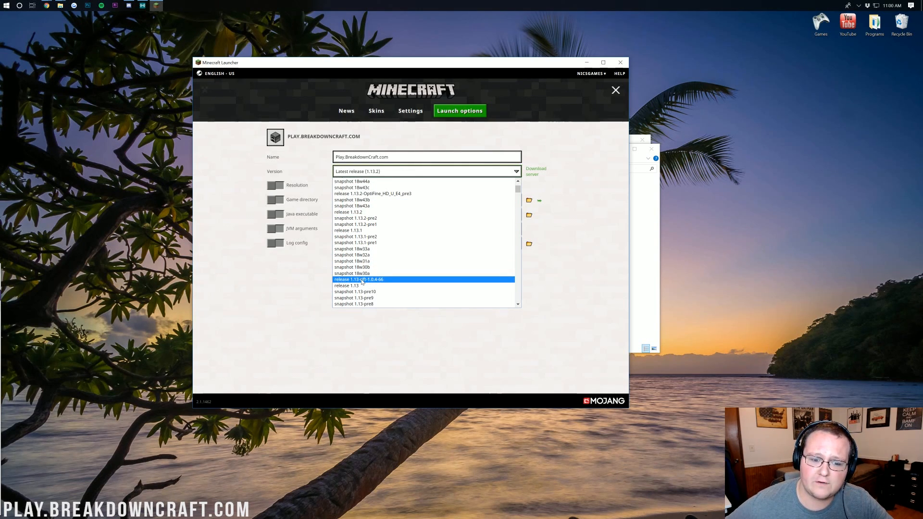
left_click(358, 279)
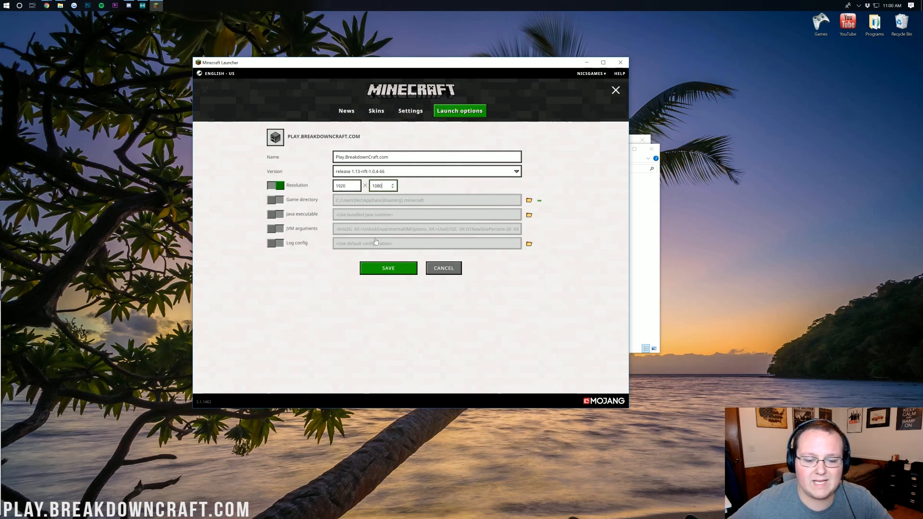
left_click(346, 111)
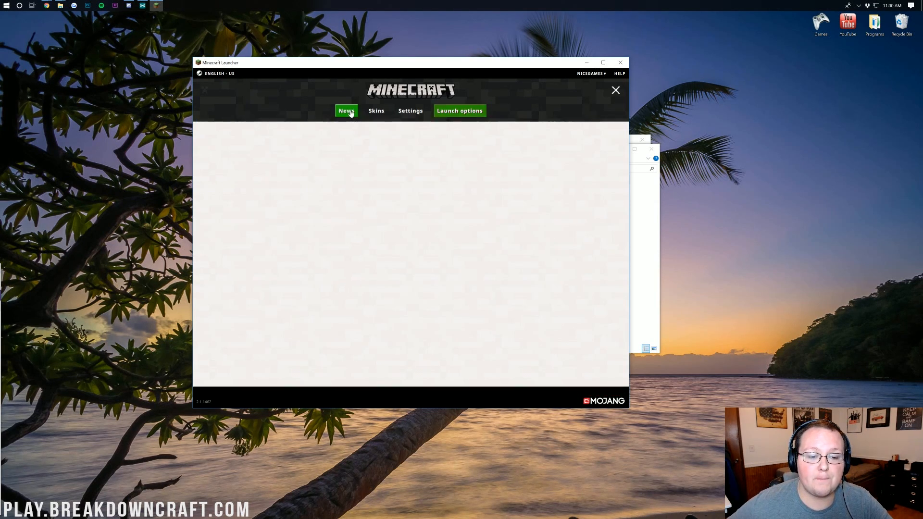
Launch Minecraft 1.13 from the News page using the Play.BreakdownCraft.com Rift profile.
left_click(346, 110)
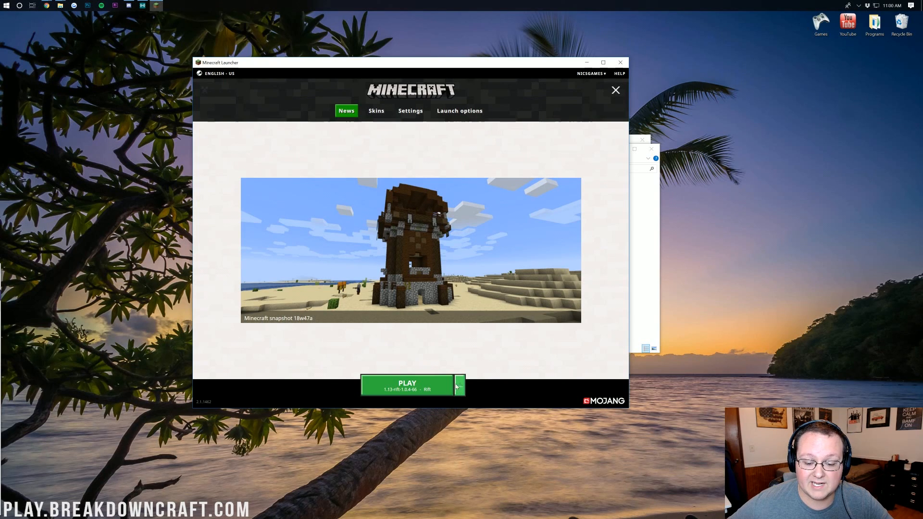
left_click(461, 385)
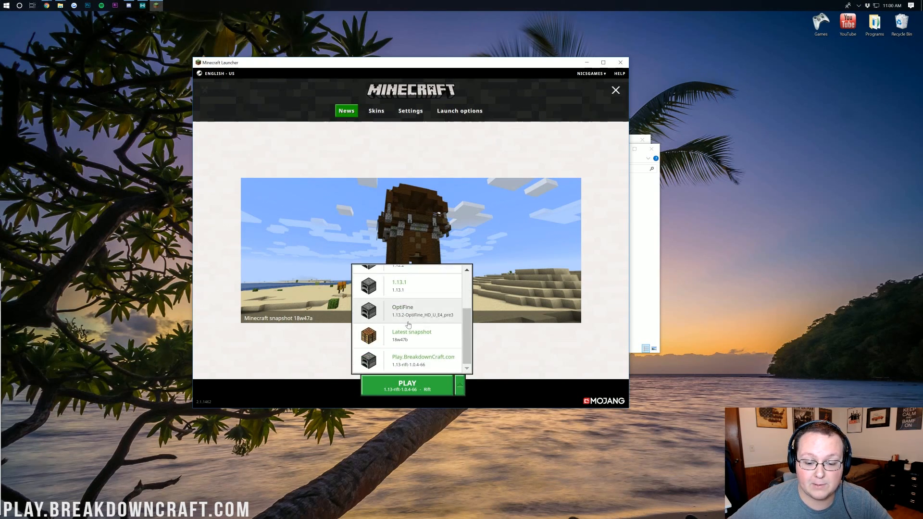
mouse_move(388, 368)
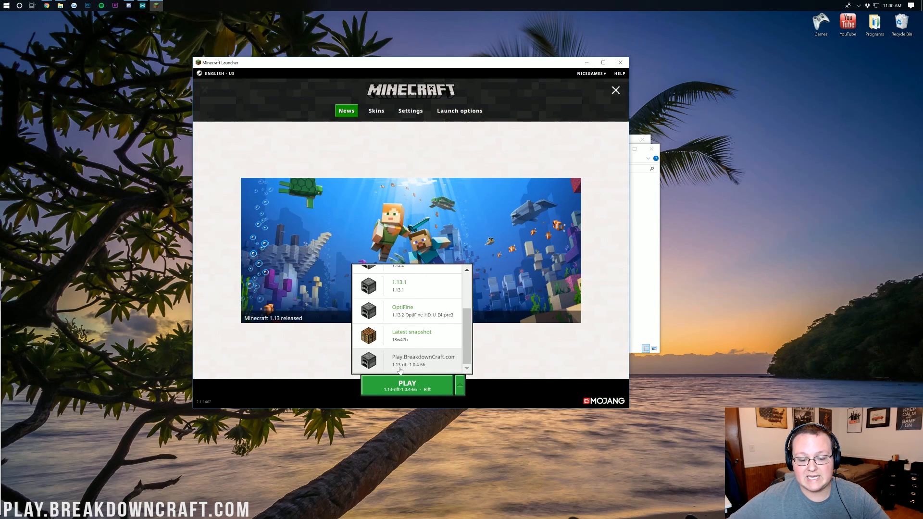
left_click(423, 361)
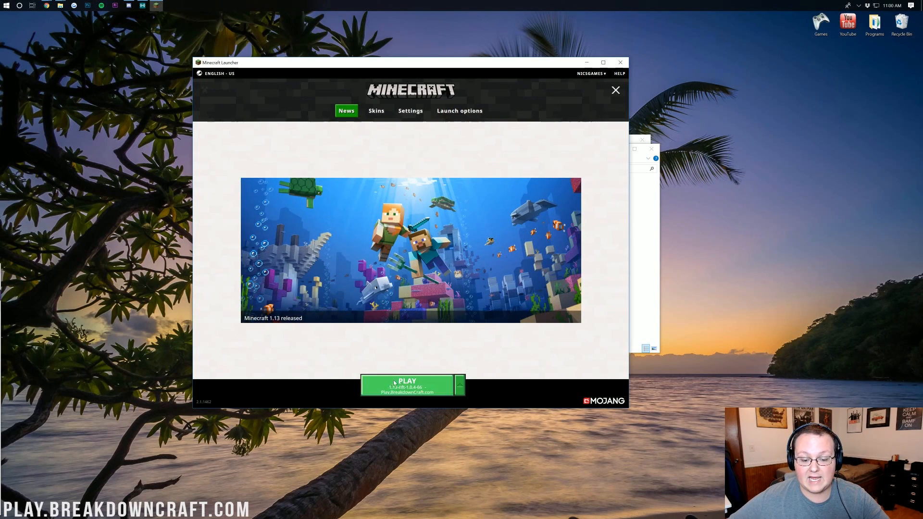
left_click(407, 385)
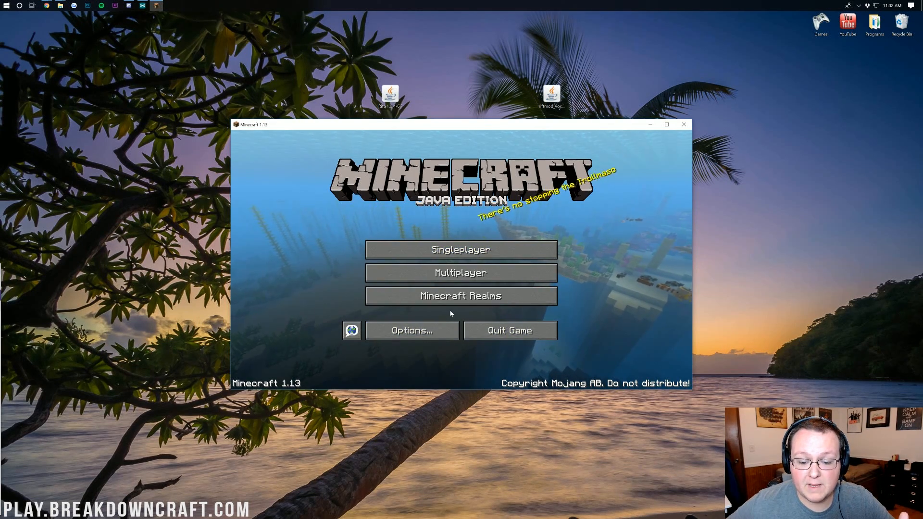
Join the multiplayer server and bring up VoxelMap's Minimap Options.
left_click(461, 249)
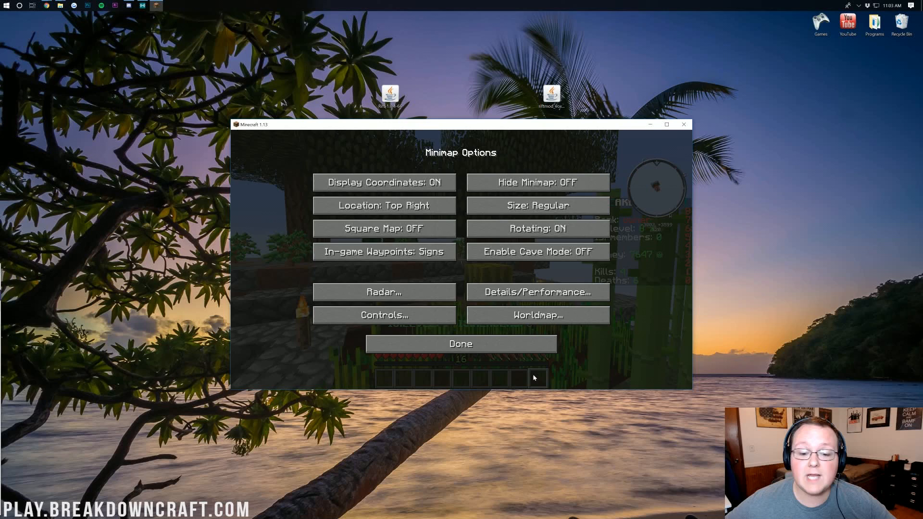
Toggle Show Players on and off in the Radar settings, then return to Minimap Options.
left_click(384, 293)
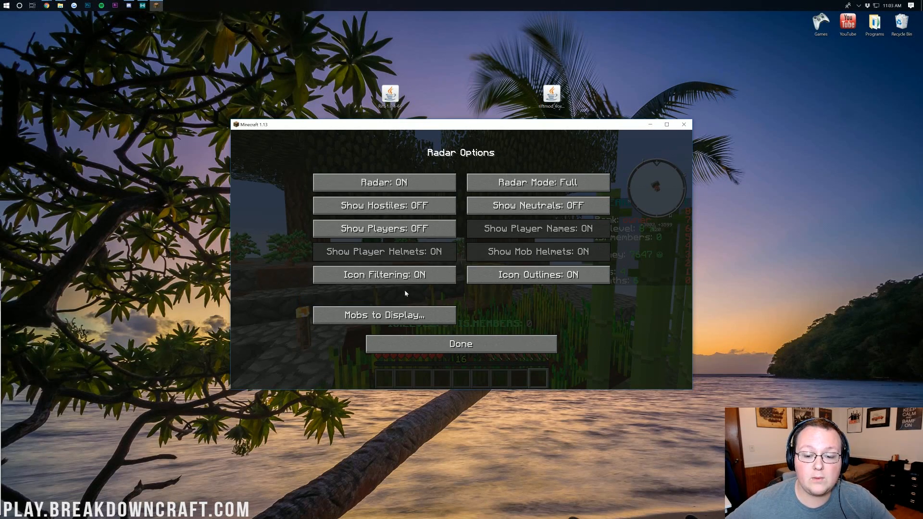
left_click(384, 229)
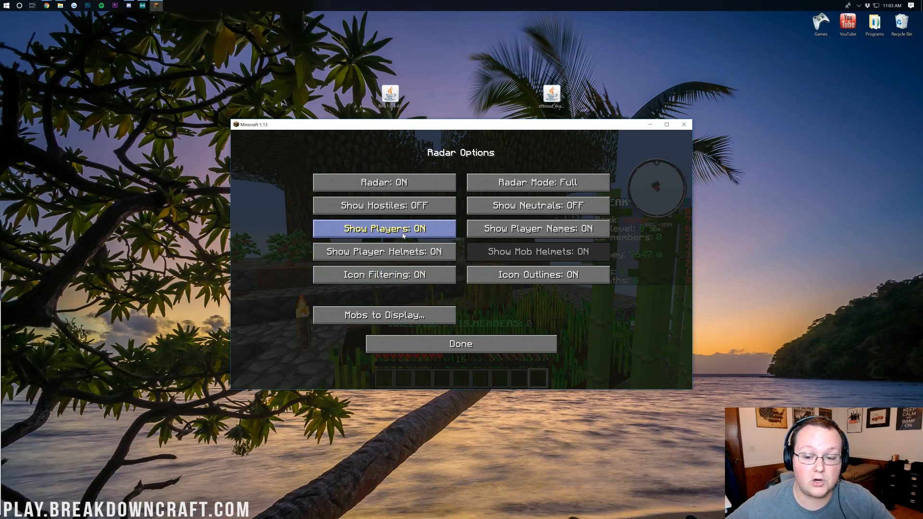
left_click(384, 229)
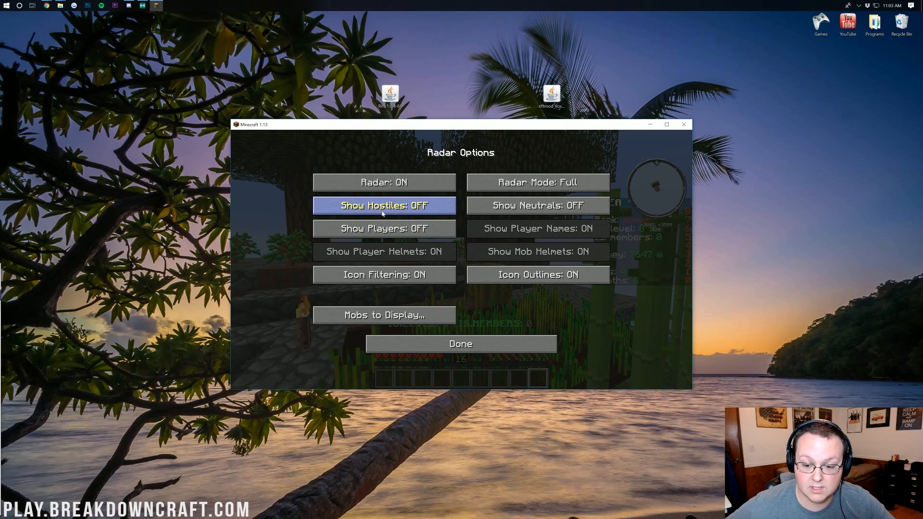
left_click(461, 345)
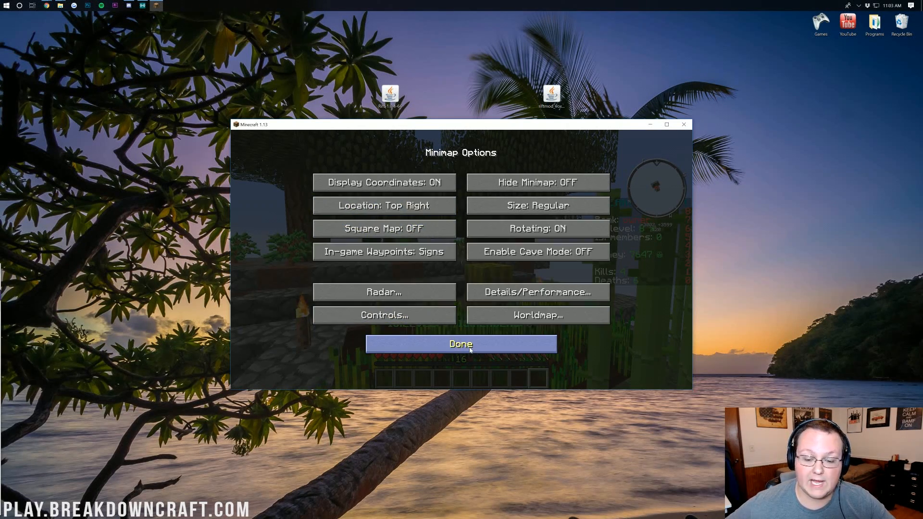
Turn Enable Cave Mode ON and bring up the VoxelMap world map.
left_click(537, 251)
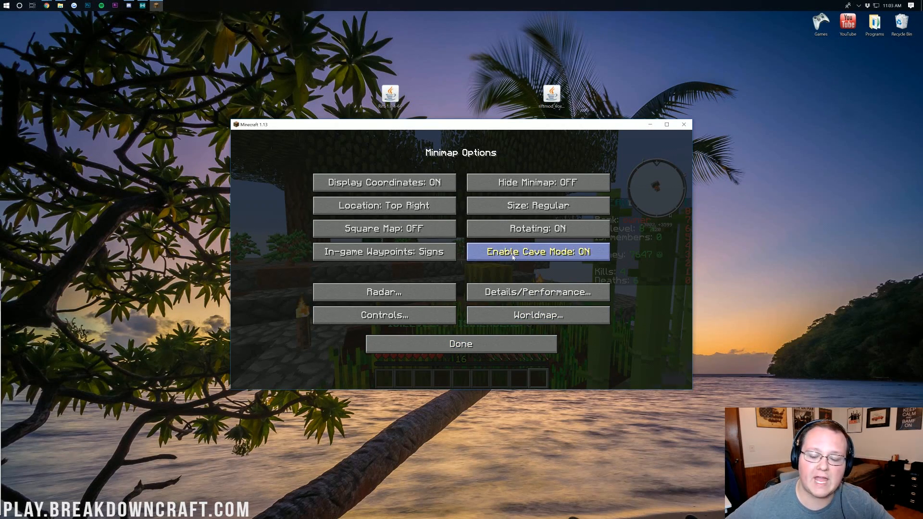
left_click(537, 251)
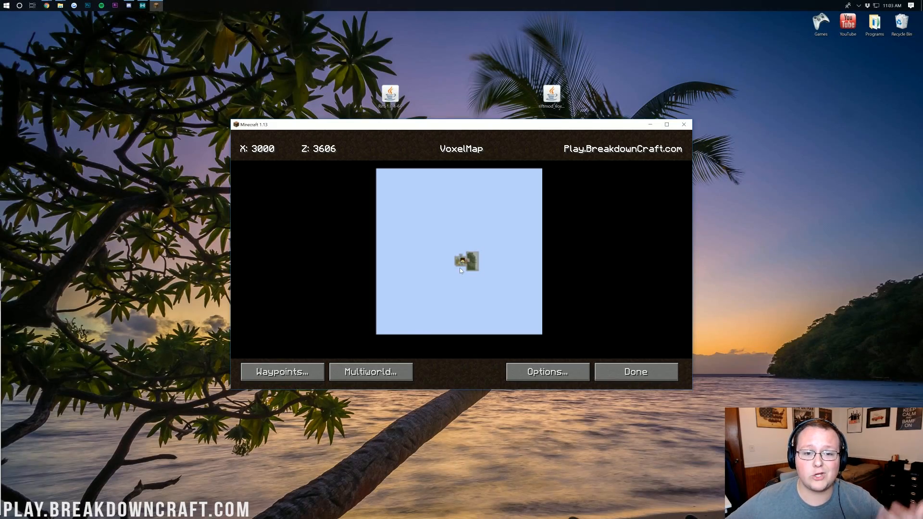
mouse_move(617, 371)
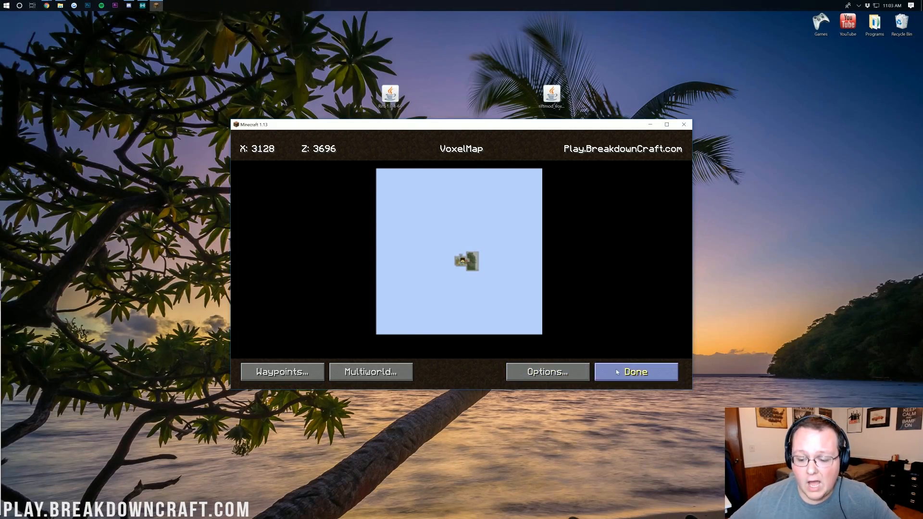
Leave the world map and teleport with /spawn to view the spawn island.
left_click(636, 371)
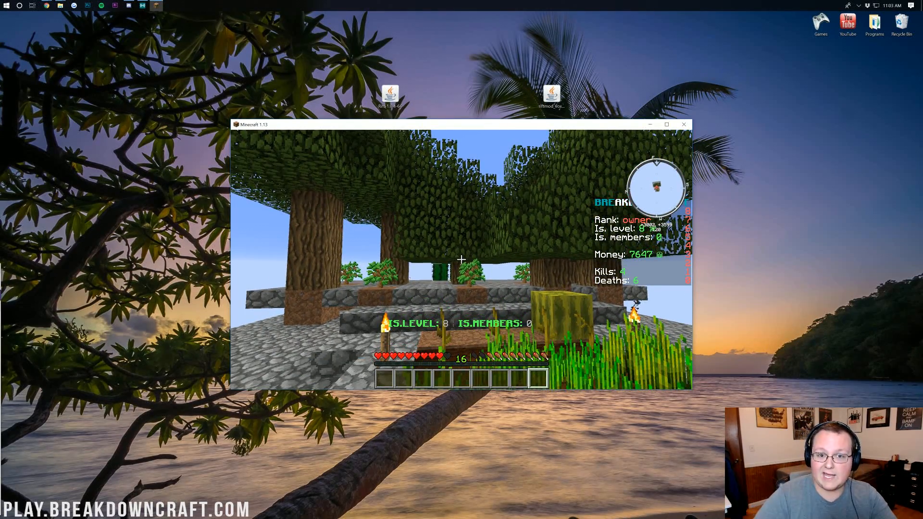
type("/spawn")
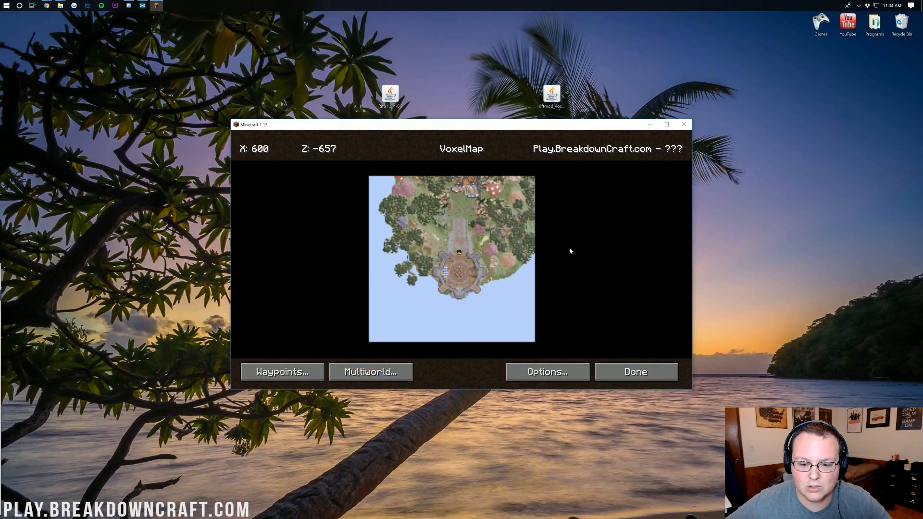
Close the world map and show the server's online player list with Tab.
left_click(635, 371)
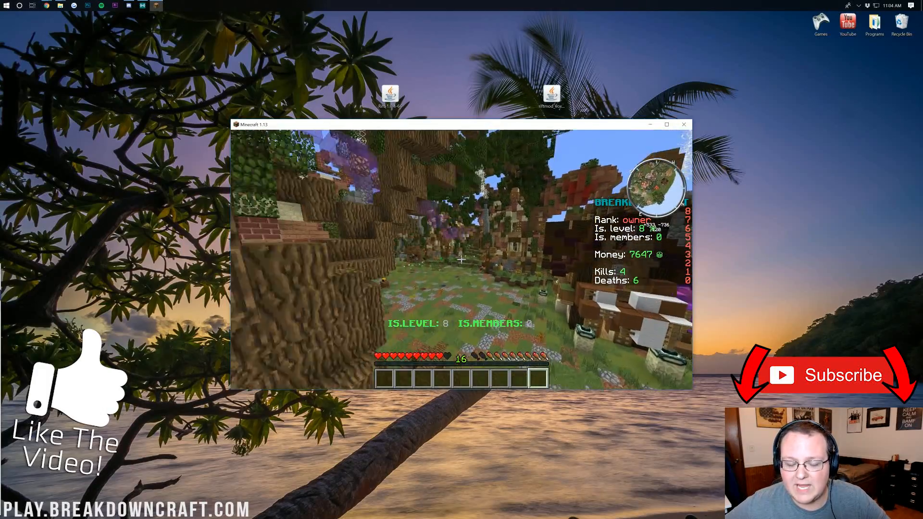
key("Tab")
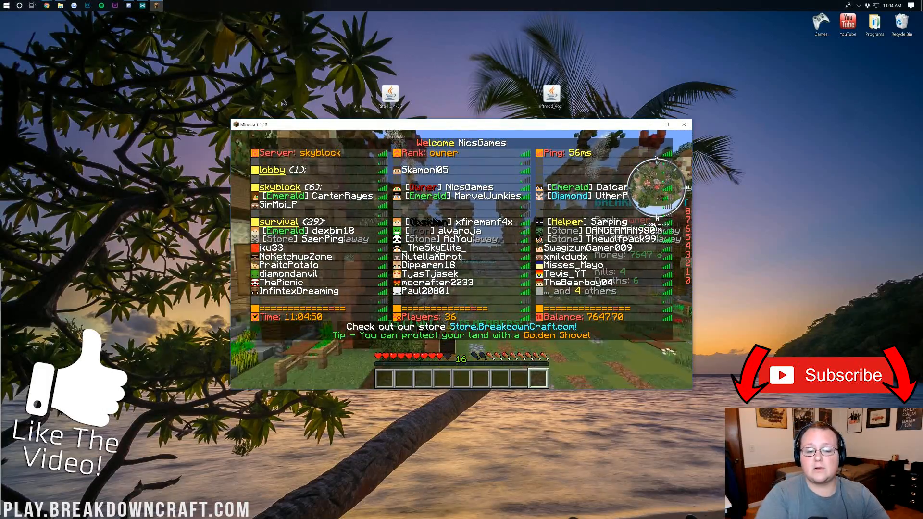